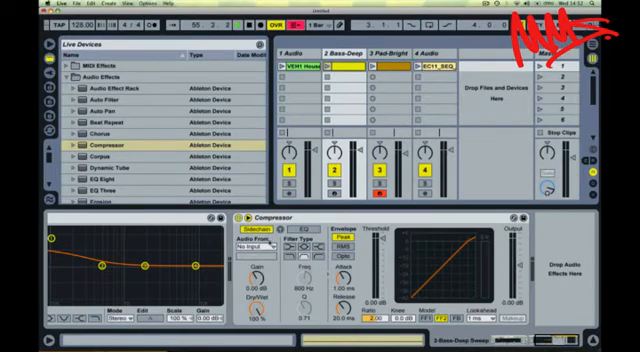
# Set the bass compressor's sidechain Audio From to the 1-Audio drum loop track.
pyautogui.click(267, 245)
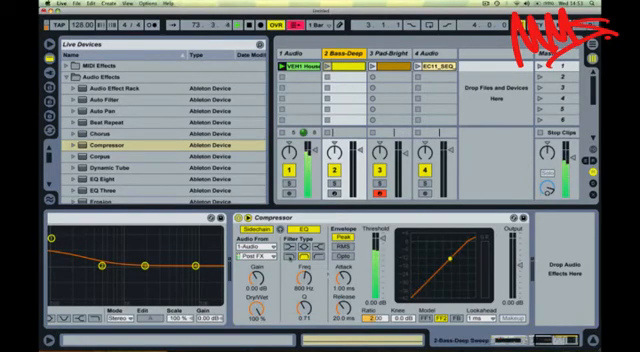
pyautogui.moveTo(293, 276); pyautogui.dragTo(293, 285)
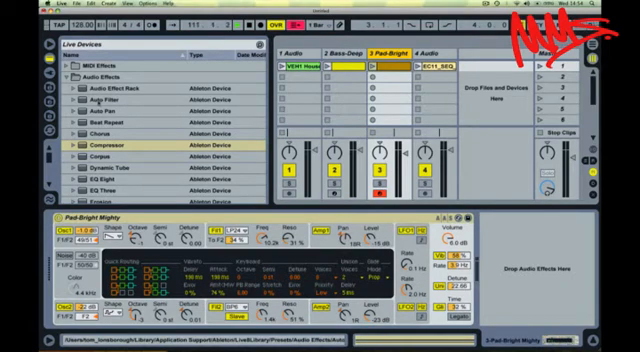
# Pick Auto Filter from the audio effects for the Pad-Bright track.
pyautogui.click(112, 104)
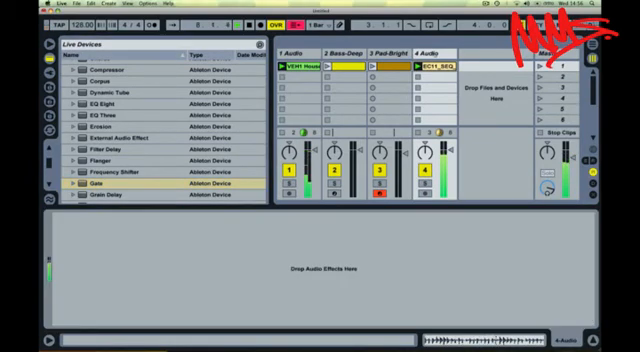
# Load Gate from the Audio Effects browser onto track 4 Audio.
pyautogui.doubleClick(87, 184)
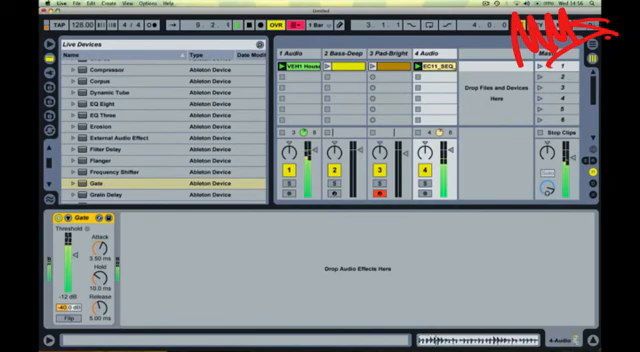